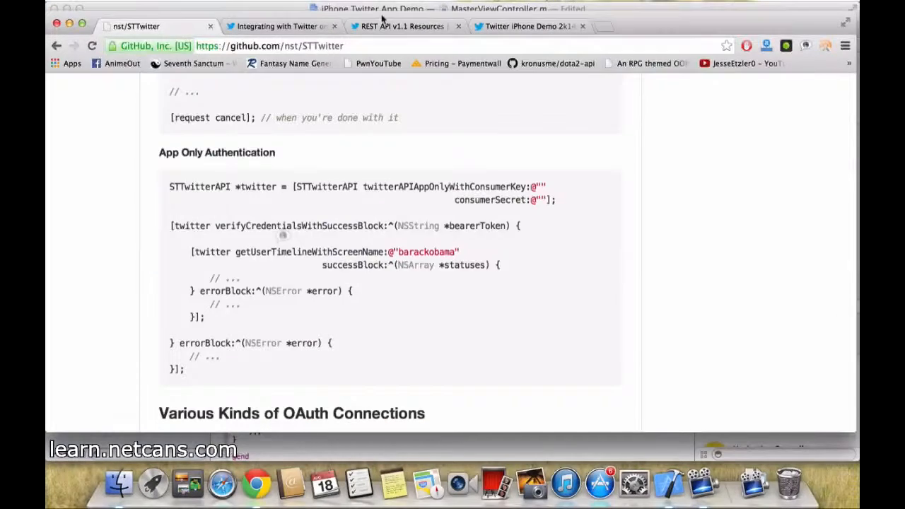
# Switch to the REST API v1.1 Resources tab and scroll down to the Favorites section.
pyautogui.click(401, 26)
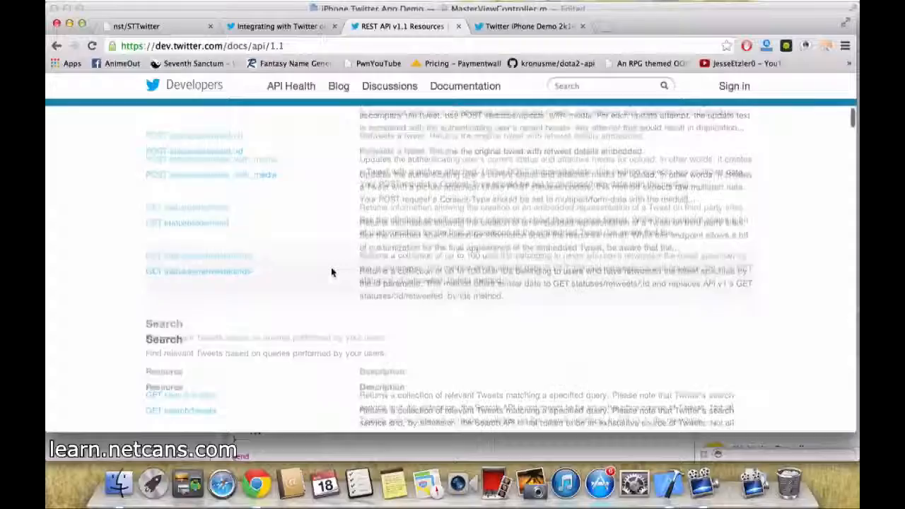
pyautogui.scroll(3)
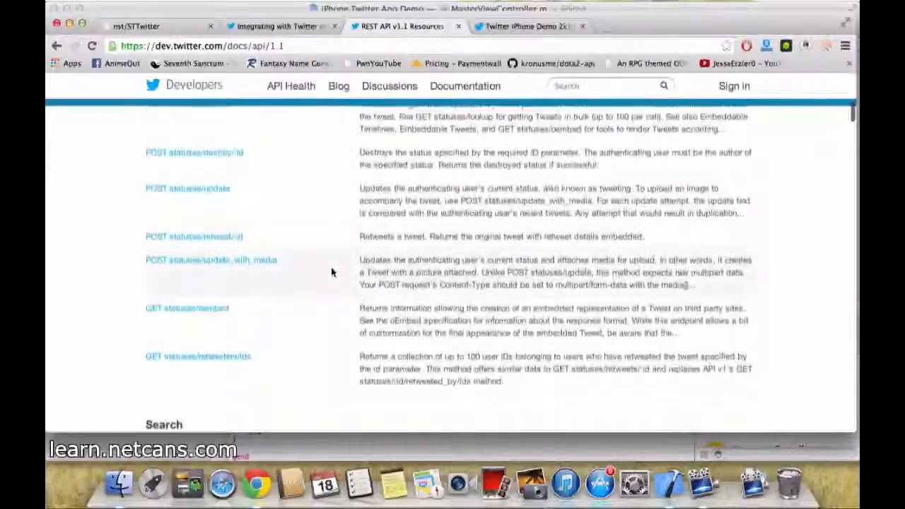
pyautogui.scroll(-3)
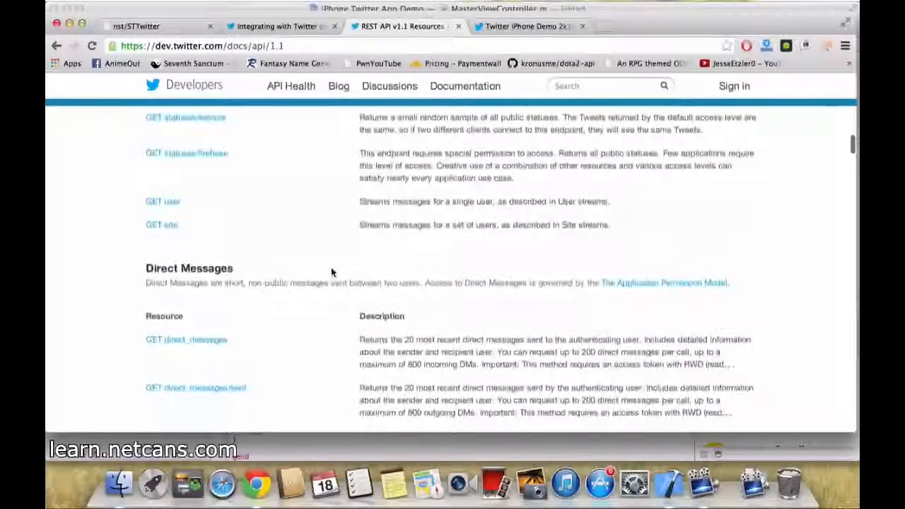
pyautogui.scroll(-3)
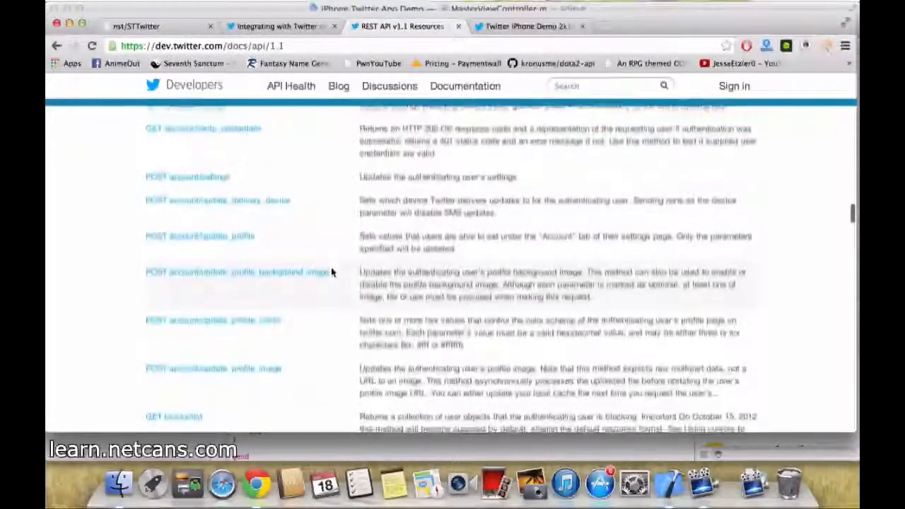
pyautogui.scroll(-3)
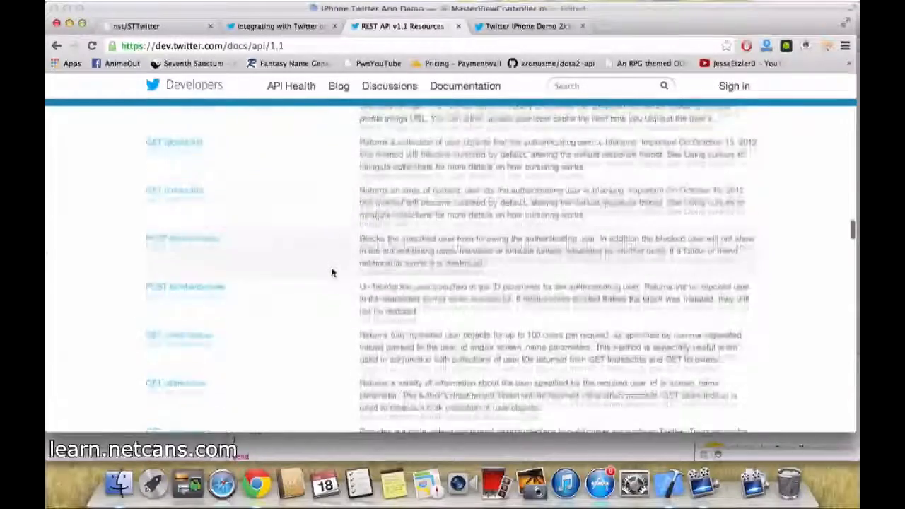
pyautogui.scroll(-3)
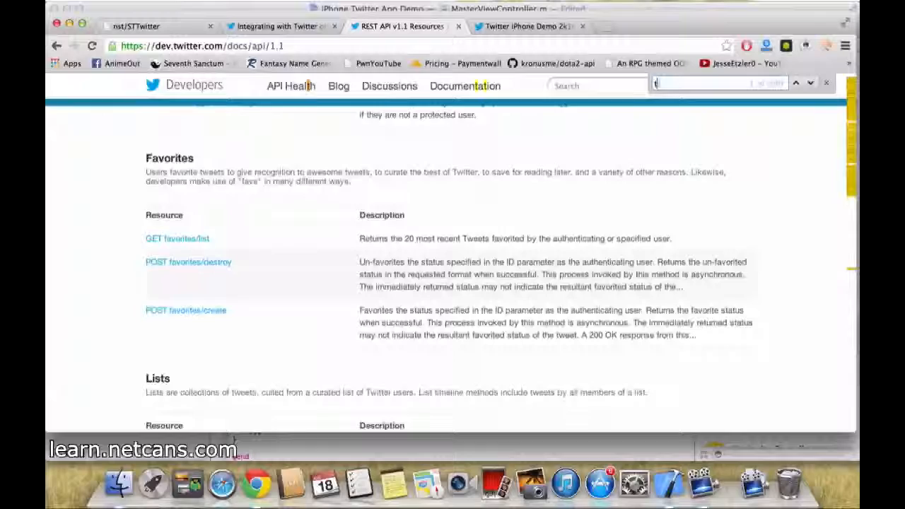
# Search the page for 'timeline' to reach the Timelines section with GET statuses/user_timeline.
pyautogui.write('timeline')
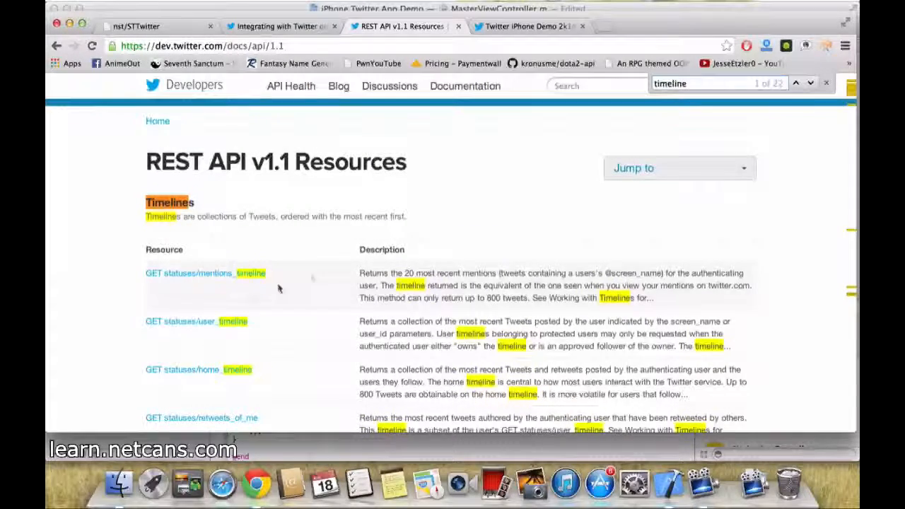
pyautogui.scroll(-3)
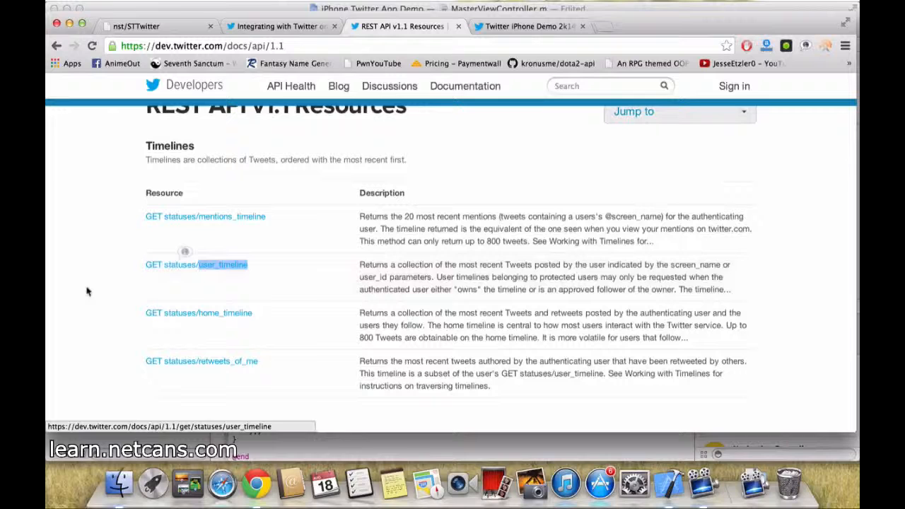
# Open the user_timeline docs in a new tab and select the user_id and screen_name parameters.
pyautogui.rightClick(196, 265)
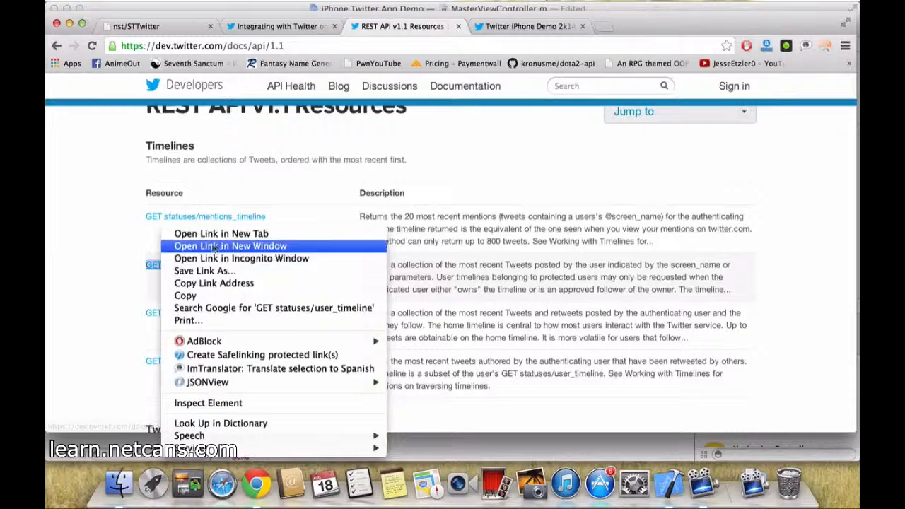
pyautogui.click(230, 246)
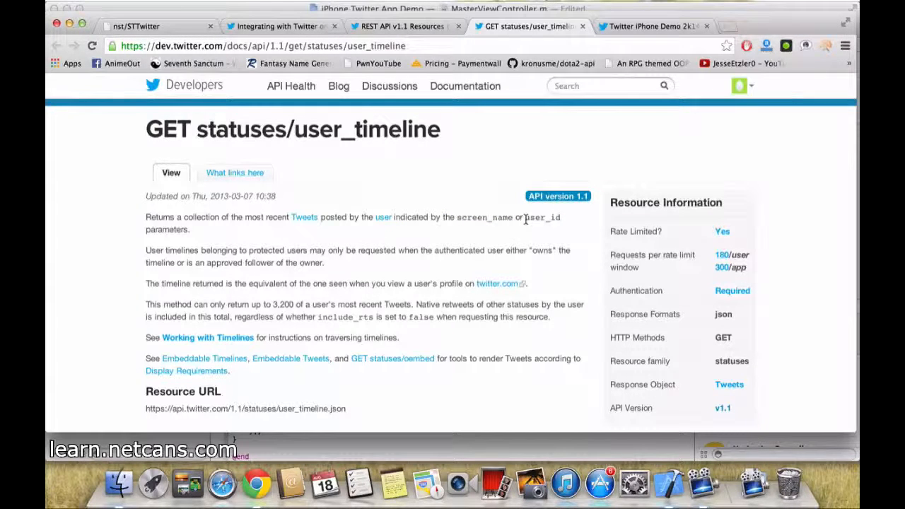
pyautogui.doubleClick(543, 217)
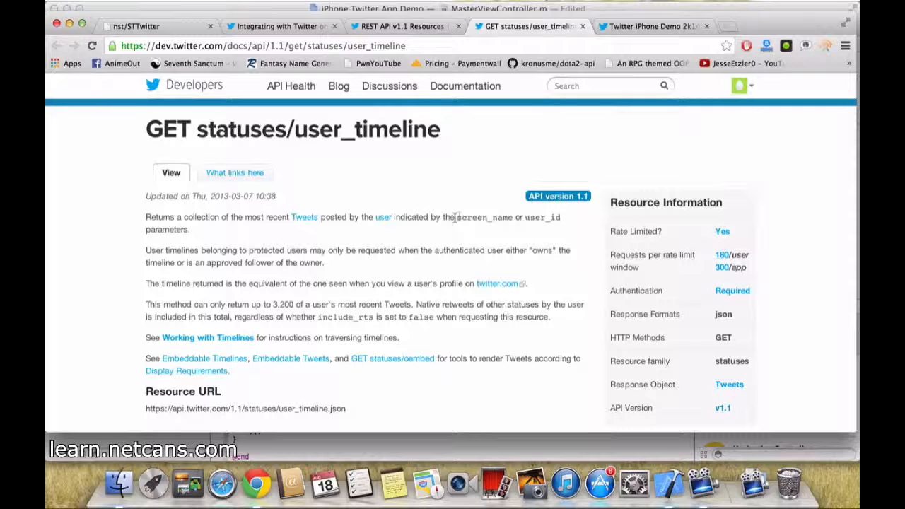
pyautogui.doubleClick(485, 217)
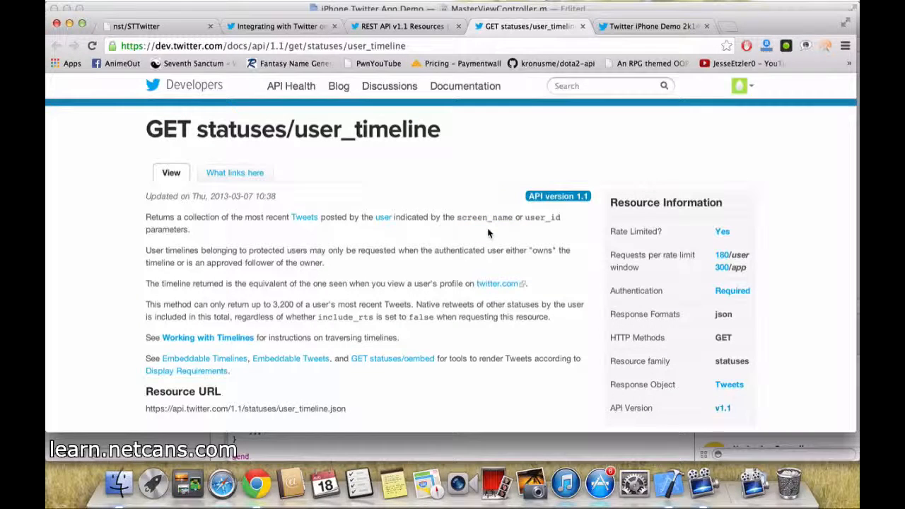
# Check the STTwitterAPI class in the GitHub sample, then return to the user_timeline docs.
pyautogui.click(149, 26)
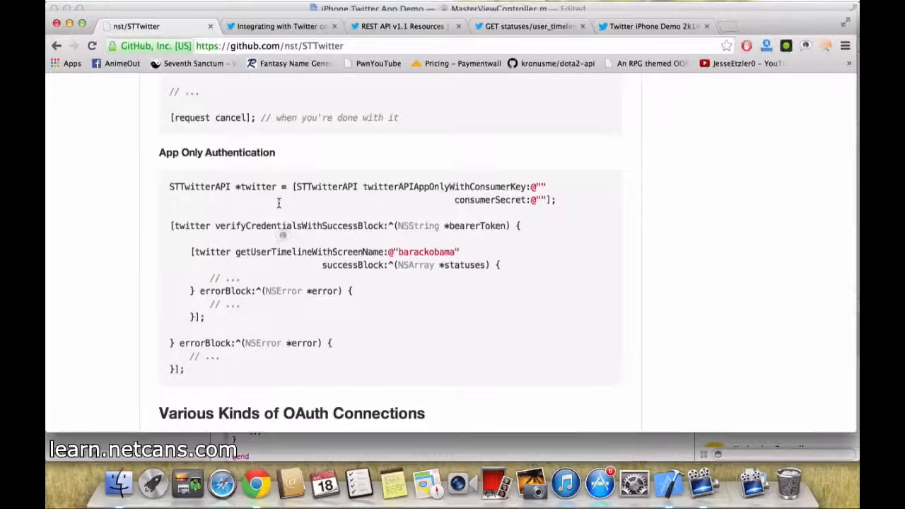
pyautogui.doubleClick(199, 186)
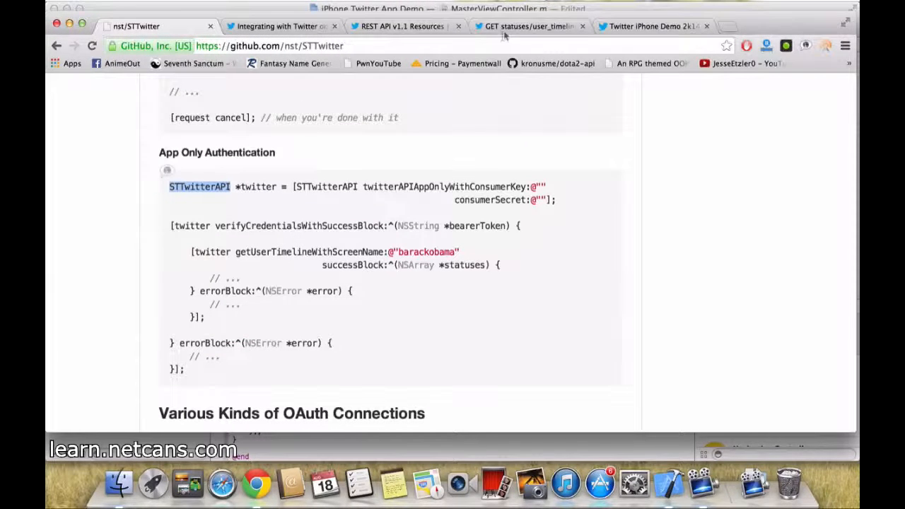
pyautogui.click(529, 26)
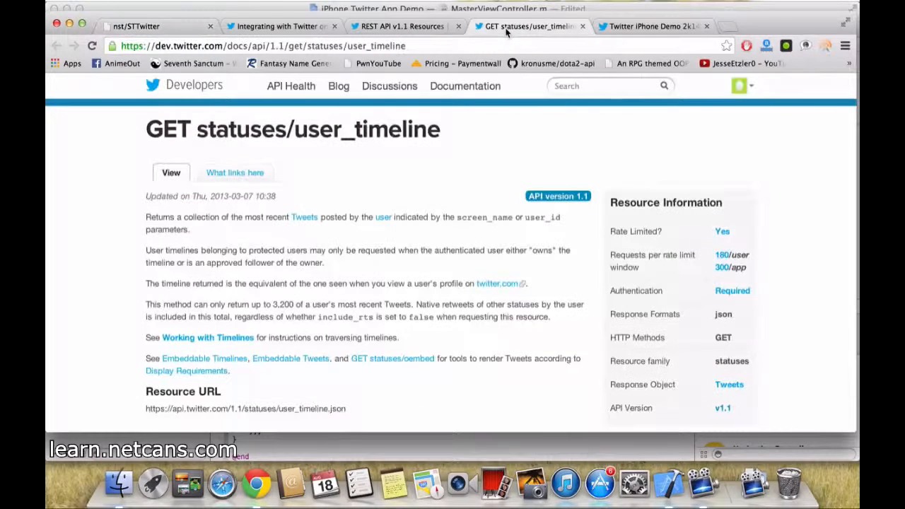
pyautogui.moveTo(353, 148)
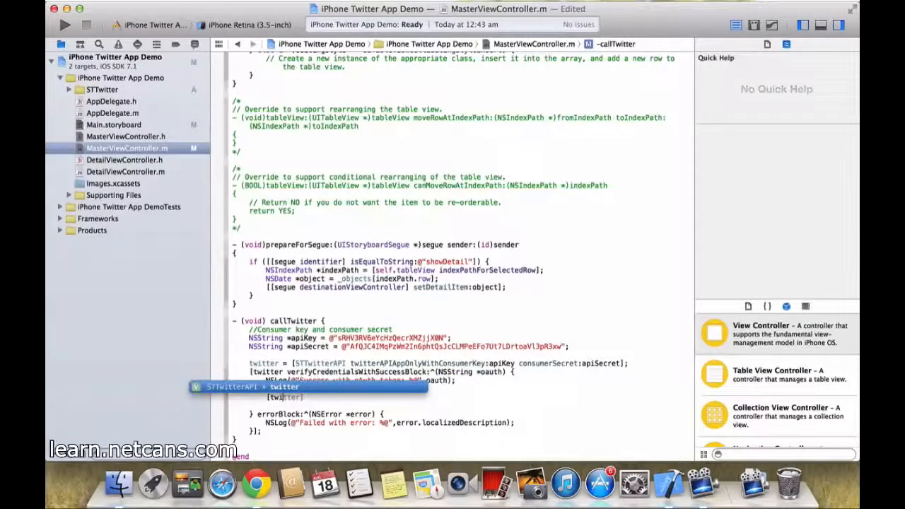
# Insert getUserTimelineWithScreenName:successBlock:errorBlock: via autocomplete in the verifyCredentials success block.
pyautogui.write('u')
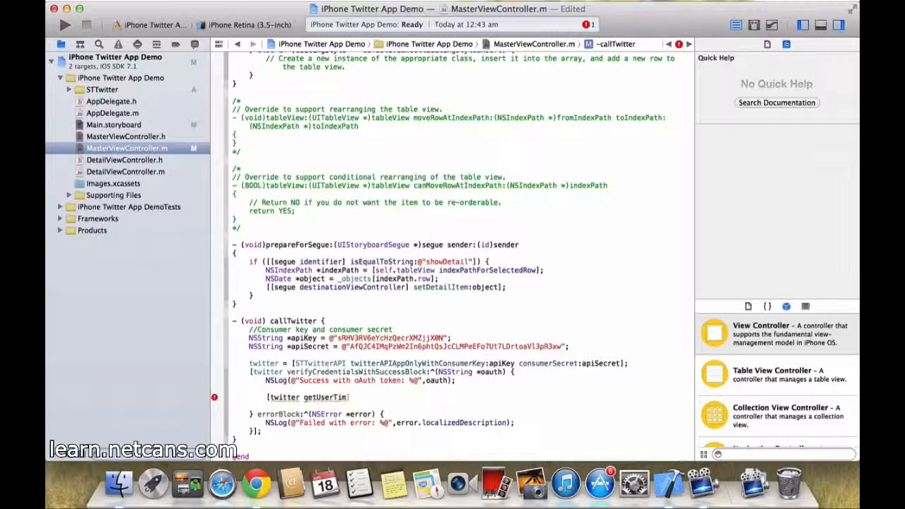
pyautogui.write('getUserTim')
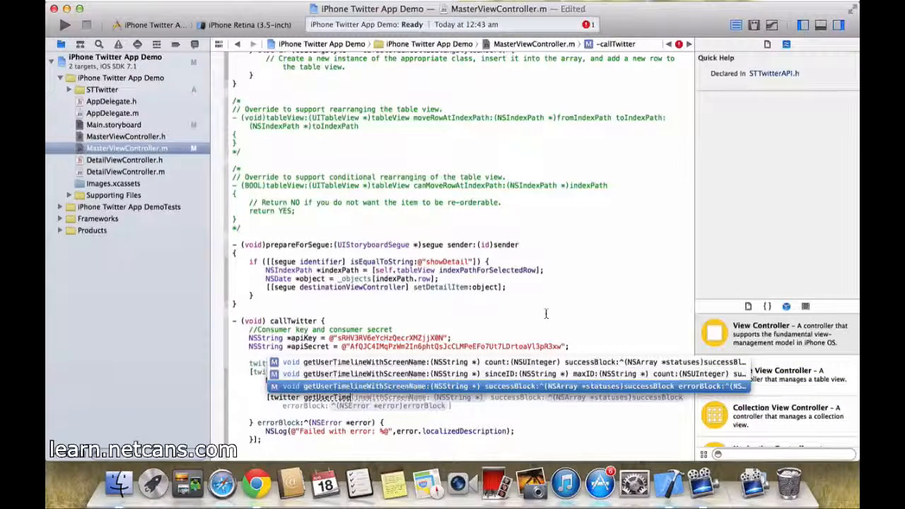
pyautogui.moveTo(513, 340)
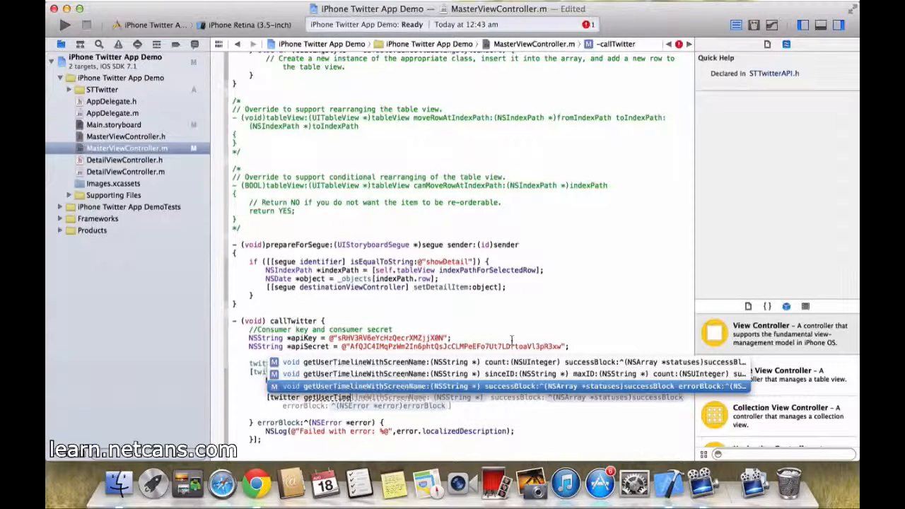
pyautogui.click(256, 483)
pyautogui.write(']')
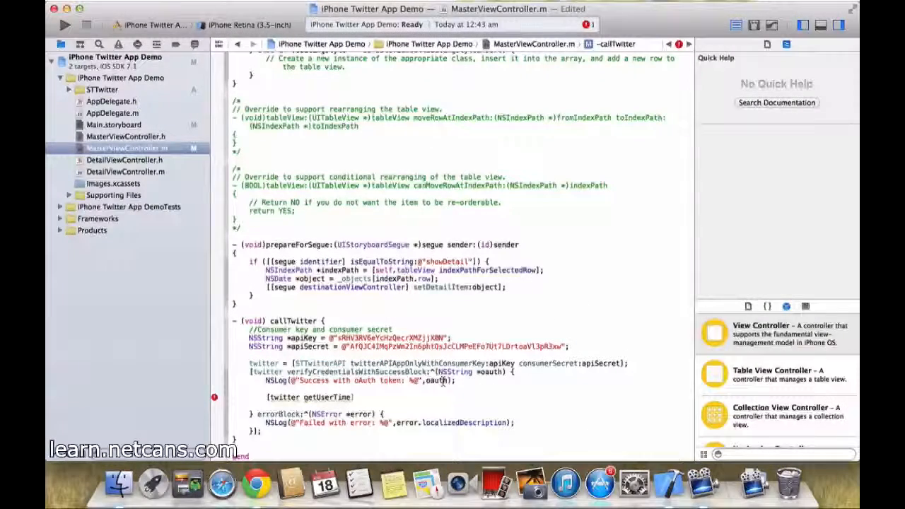
pyautogui.write('getUserTimelineWithScreenName: (NSString *) successBlock:^(NSArray *statuses)successBlock')
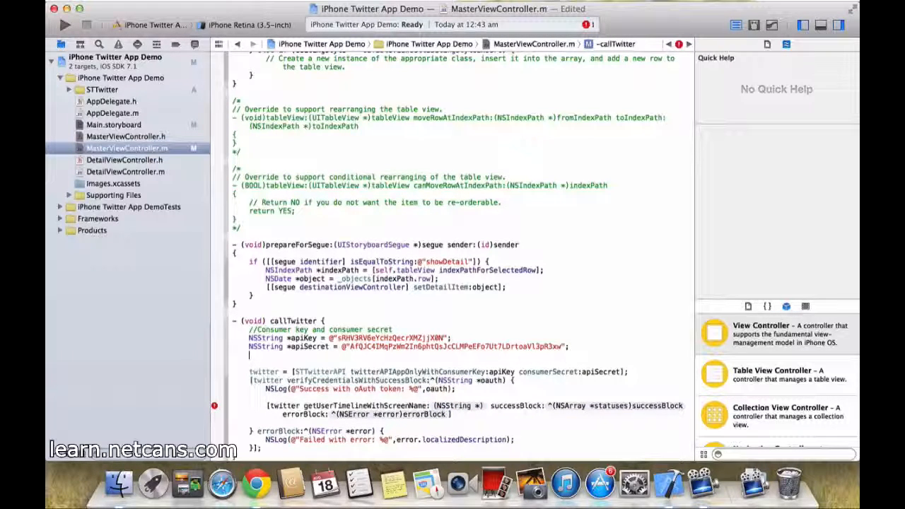
# Declare NSString *screenName = @"dota2ti" and replace the call's literal with screenName.
pyautogui.write('NSString')
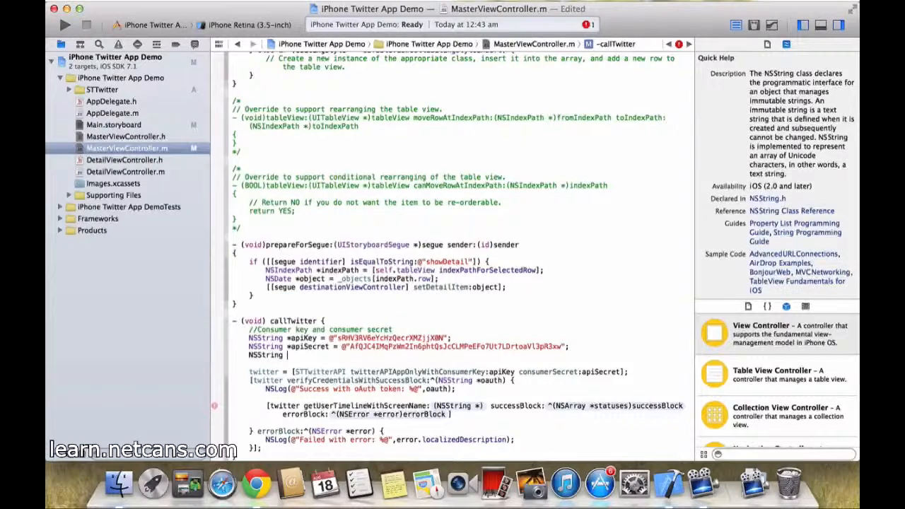
pyautogui.write('screenName = @"dota2ti";')
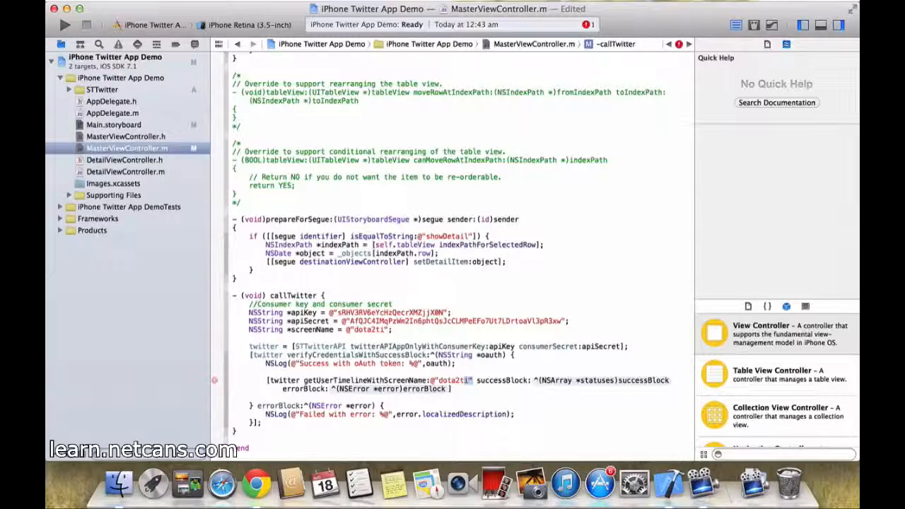
pyautogui.doubleClick(449, 380)
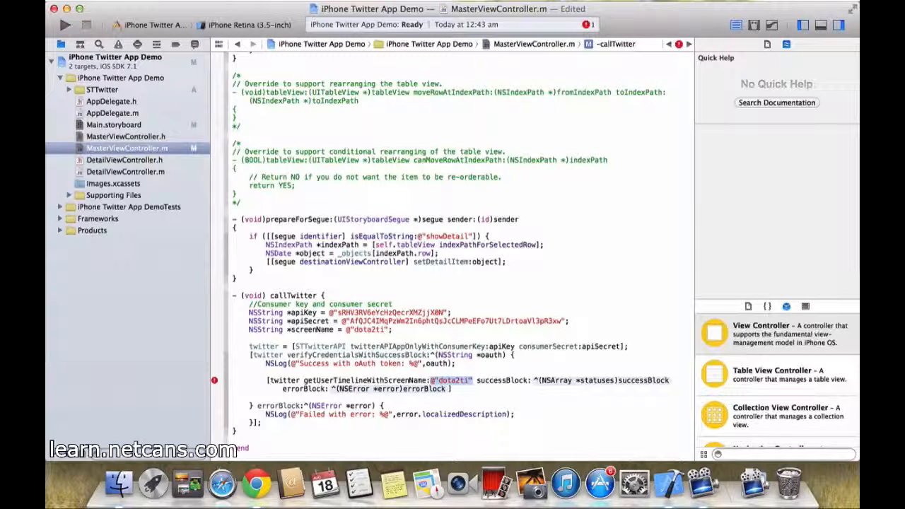
pyautogui.write('screenName')
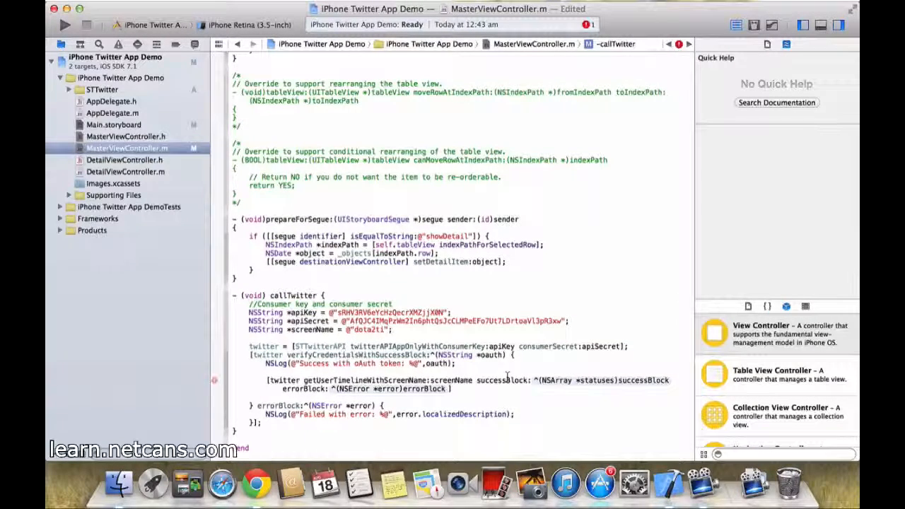
pyautogui.moveTo(484, 380)
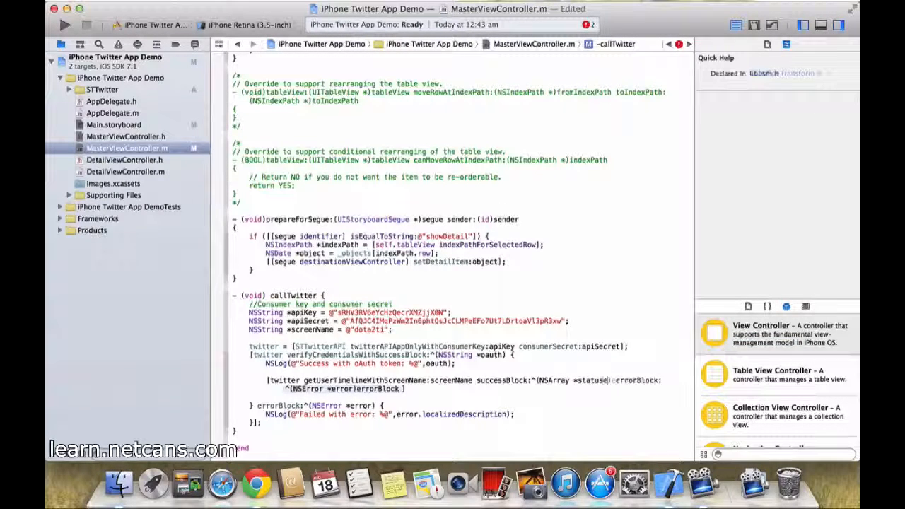
# Fill the errorBlock to log the error description and start coding in the successBlock.
pyautogui.write('const')
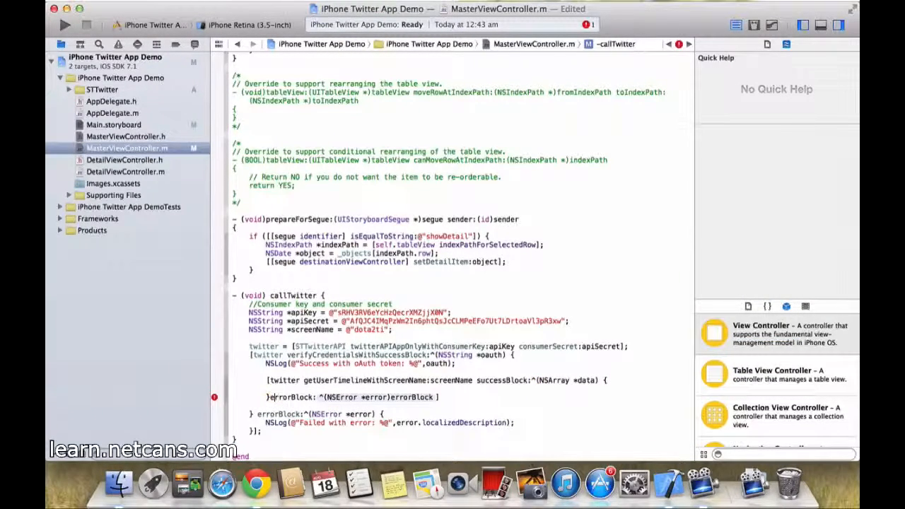
pyautogui.doubleClick(382, 396)
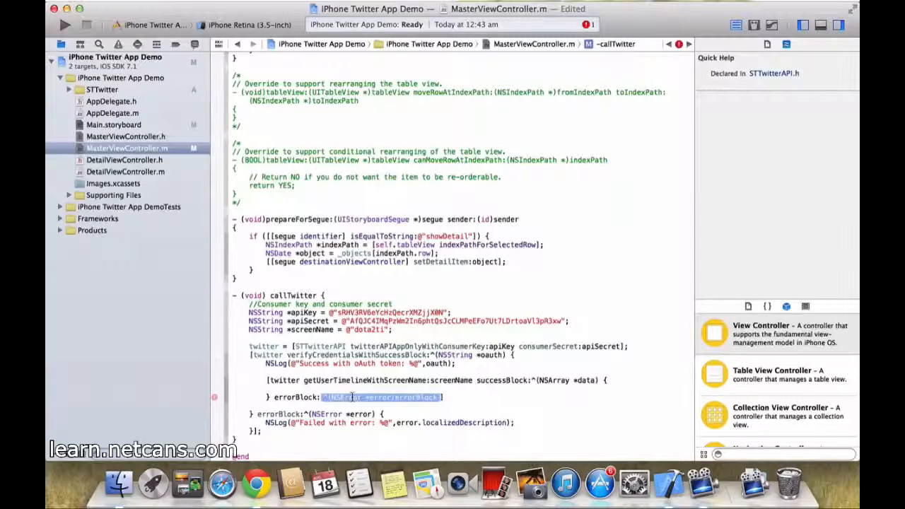
pyautogui.press('Delete')
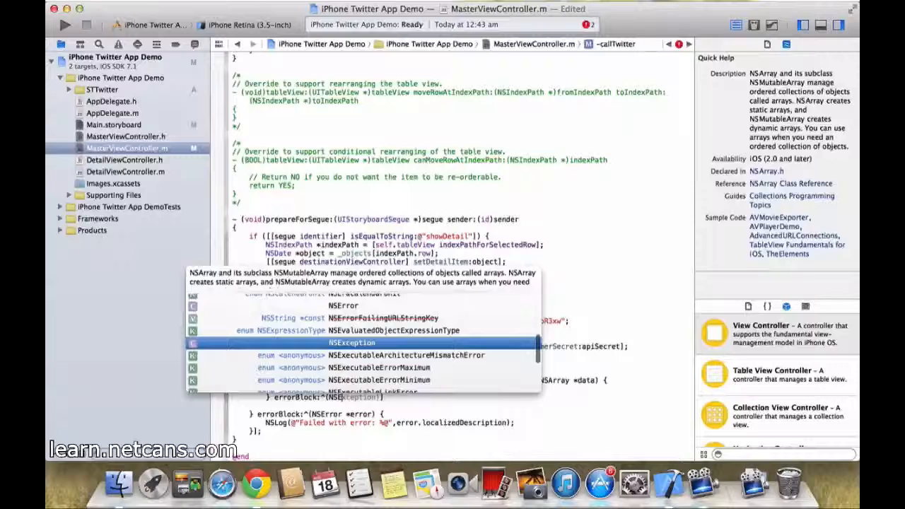
pyautogui.press('Escape')
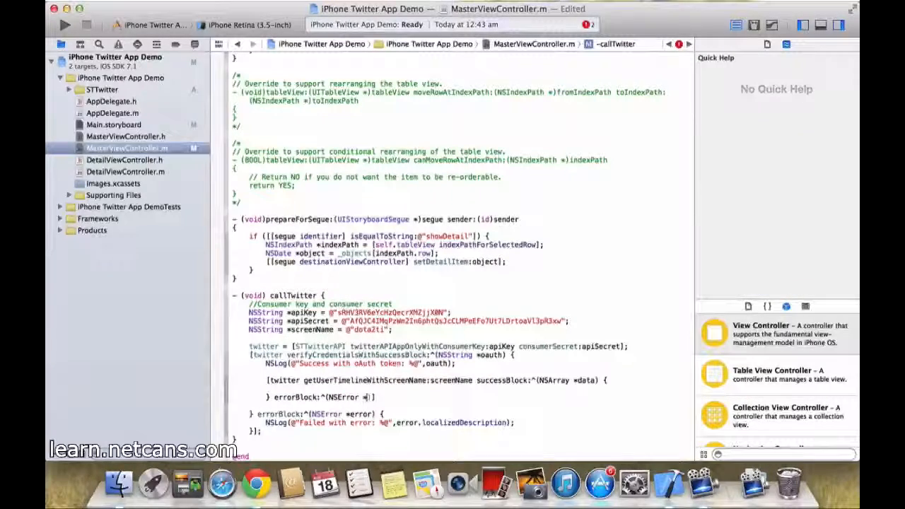
pyautogui.click(360, 397)
pyautogui.write('error) {')
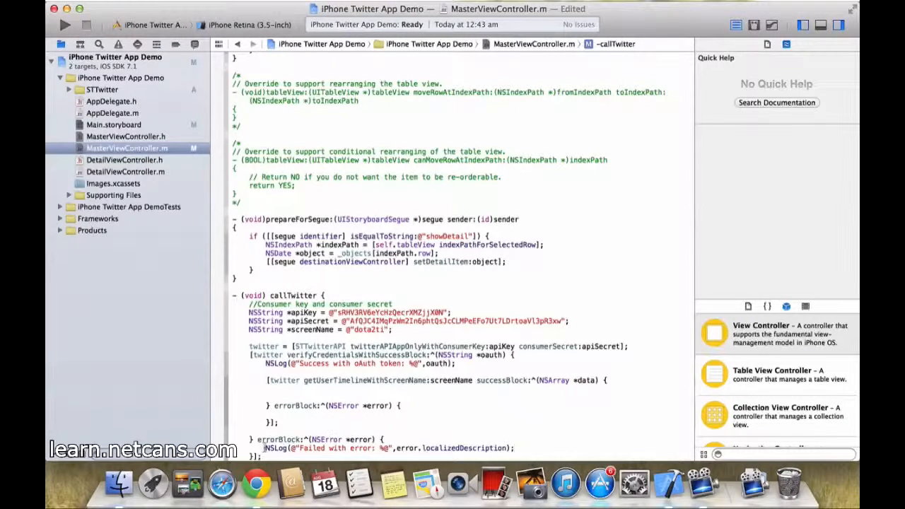
pyautogui.click(274, 448)
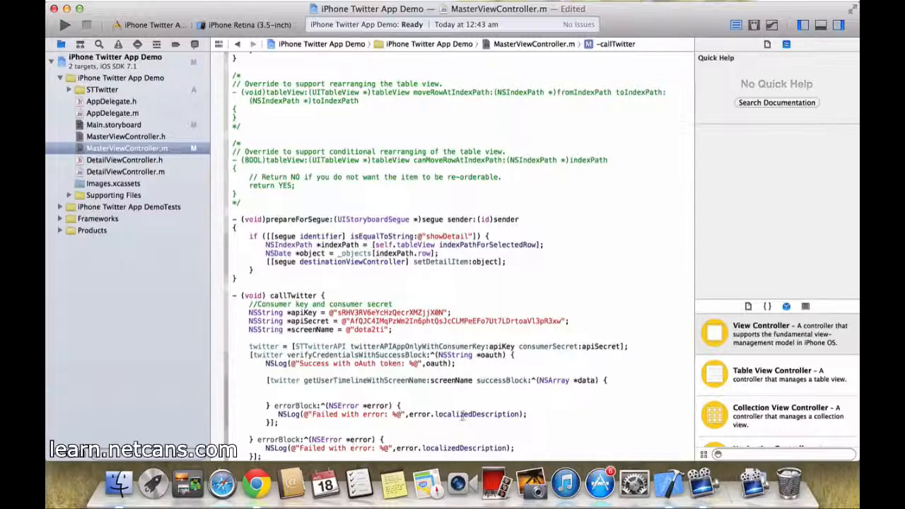
pyautogui.click(476, 413)
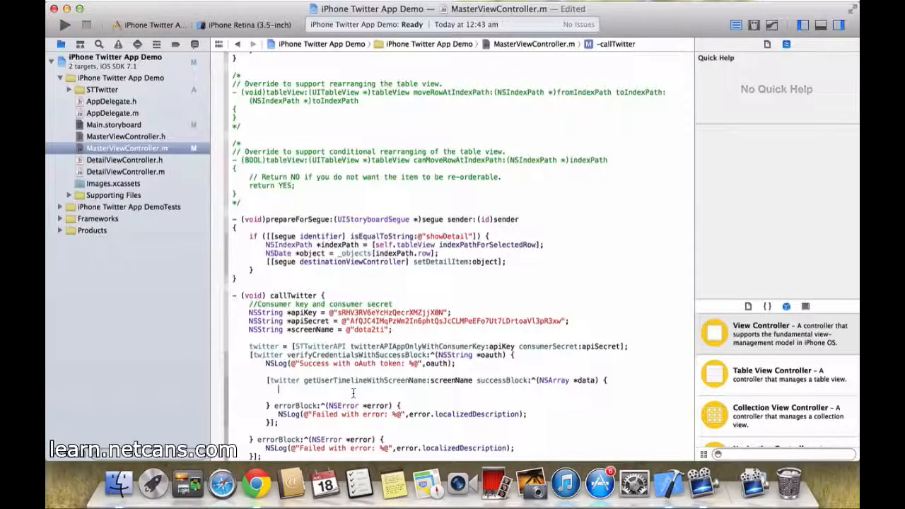
pyautogui.scroll(-3)
pyautogui.write('NSLog(@"%@')
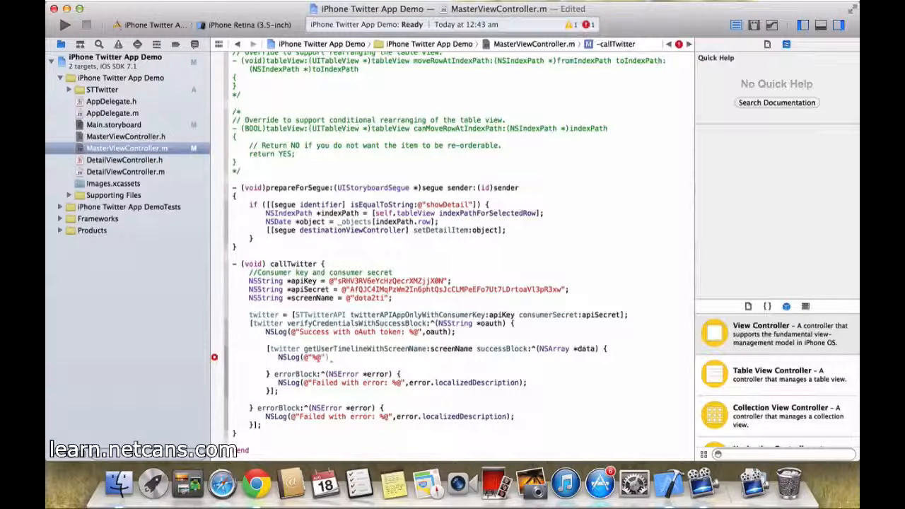
# Add NSLog(@"Statuses: %@", data) to the successBlock and choose the iPhone Retina (4-inch) simulator.
pyautogui.write(',data')
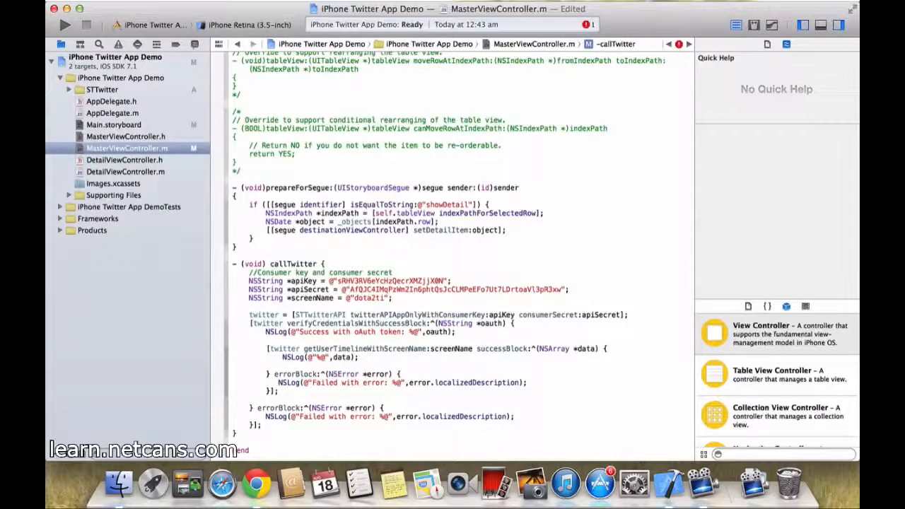
pyautogui.scroll(-3)
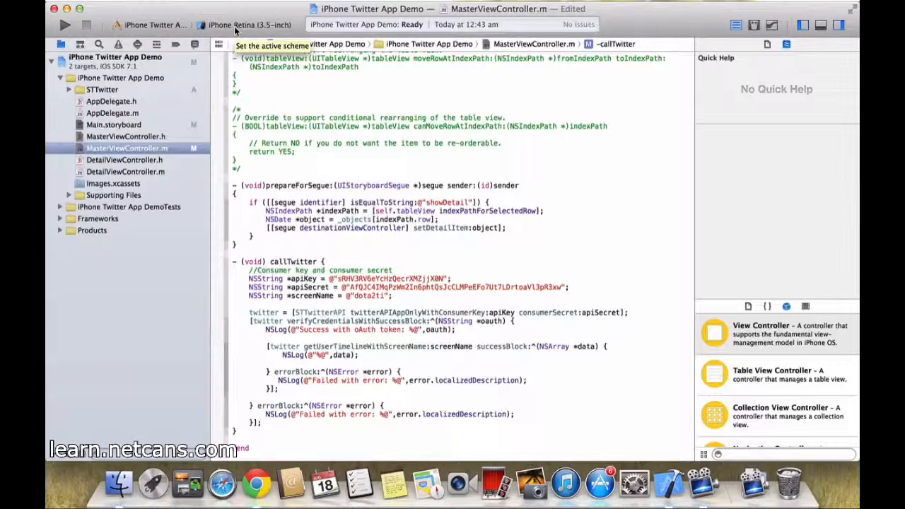
pyautogui.click(251, 25)
pyautogui.write('Statuses: ')
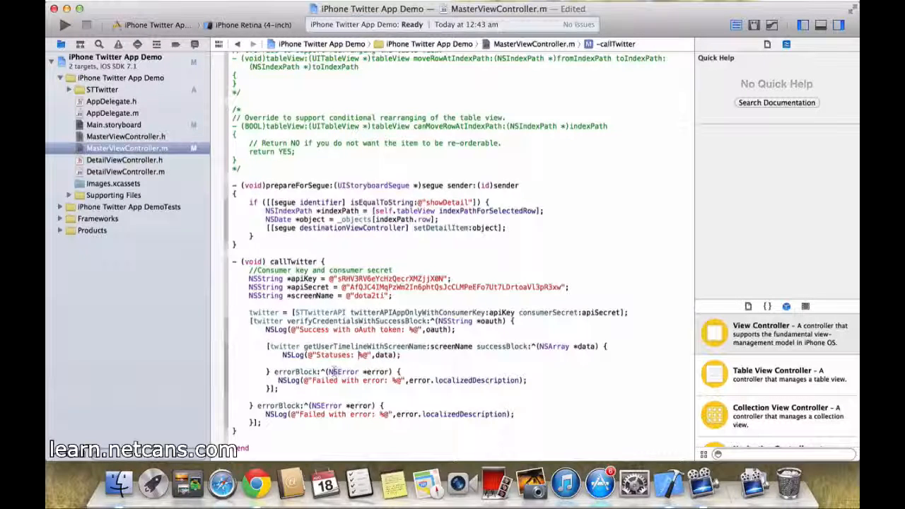
# Build, run and stop the app, then find the getUserTimeline errorBlock line for a breakpoint.
pyautogui.click(63, 25)
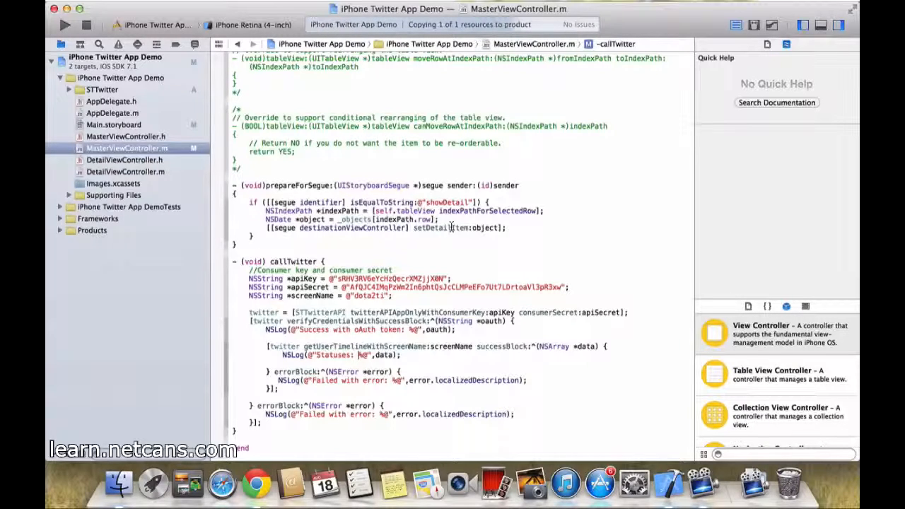
pyautogui.click(64, 24)
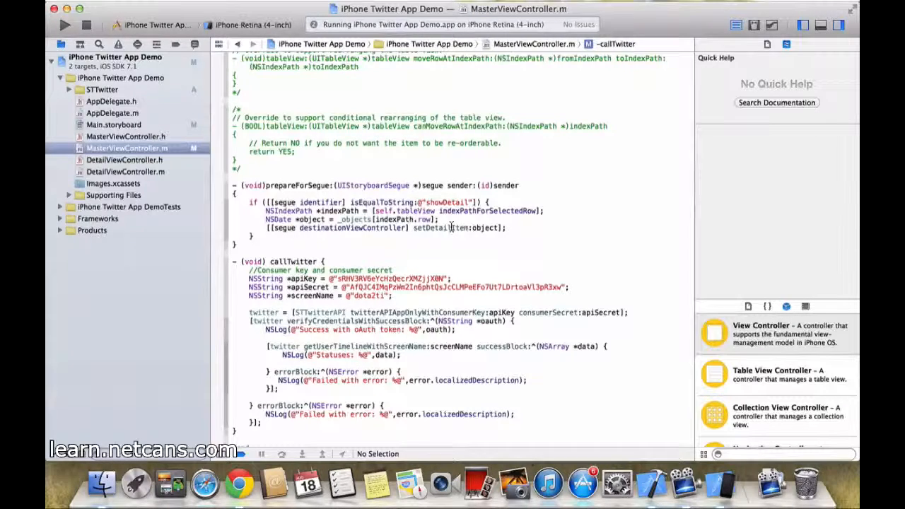
pyautogui.click(64, 25)
pyautogui.write('[self')
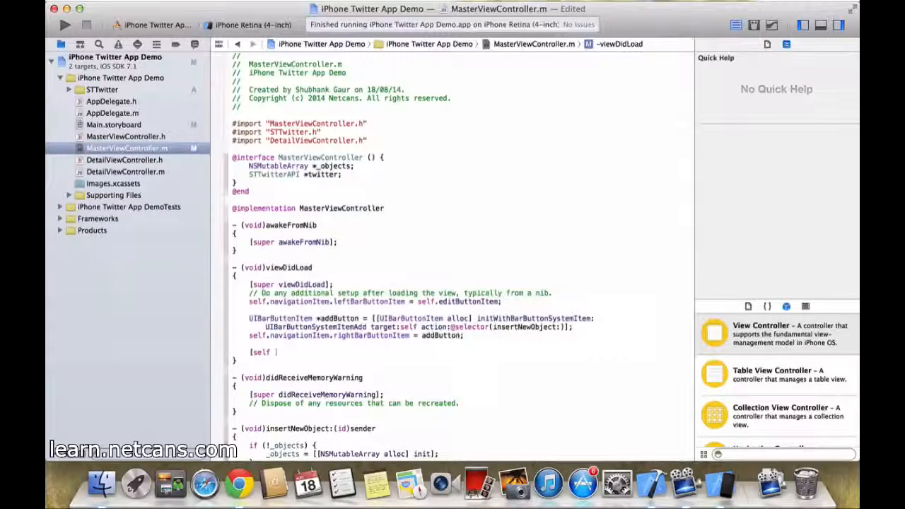
pyautogui.write('get')
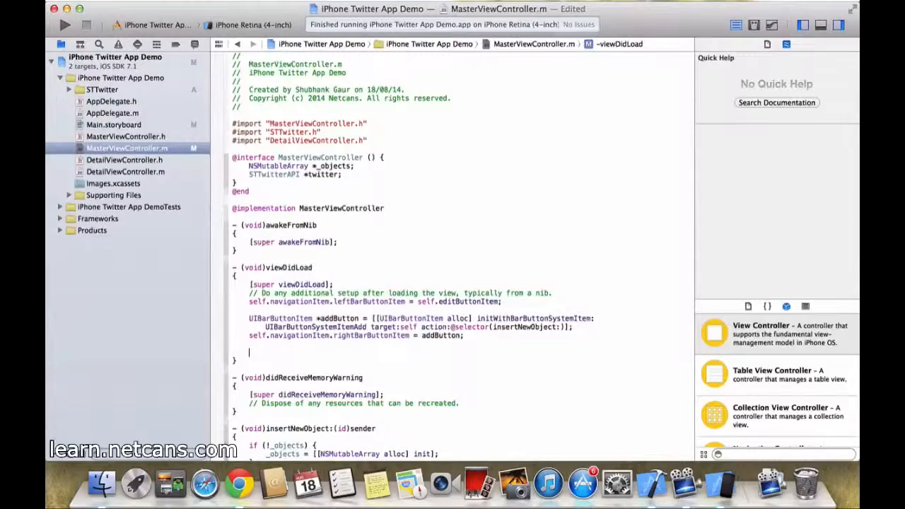
pyautogui.scroll(-3)
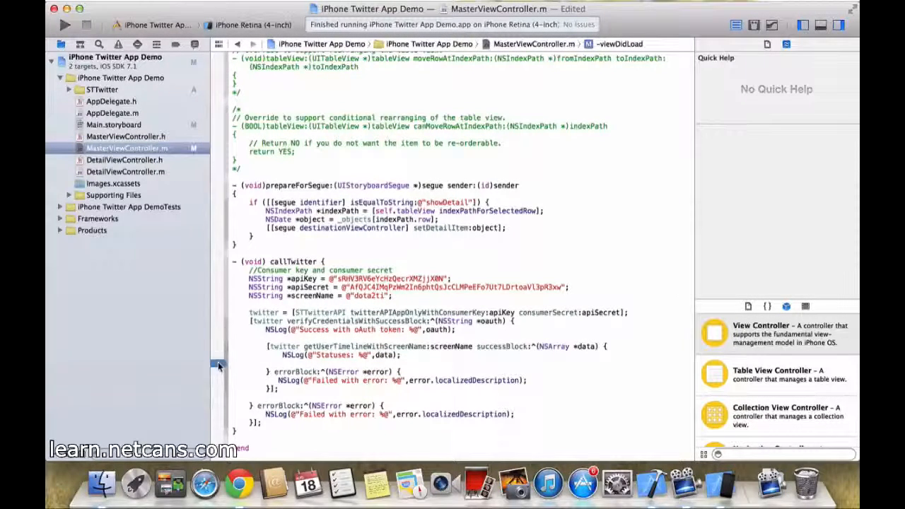
# Rerun the app until the debugger pauses at breakpoint 1.1 with 11 statuses logged.
pyautogui.click(63, 25)
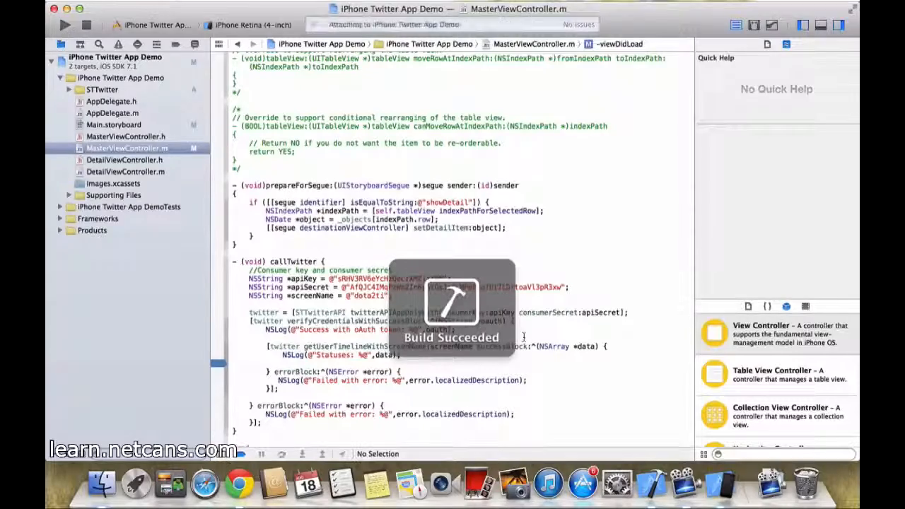
pyautogui.click(63, 24)
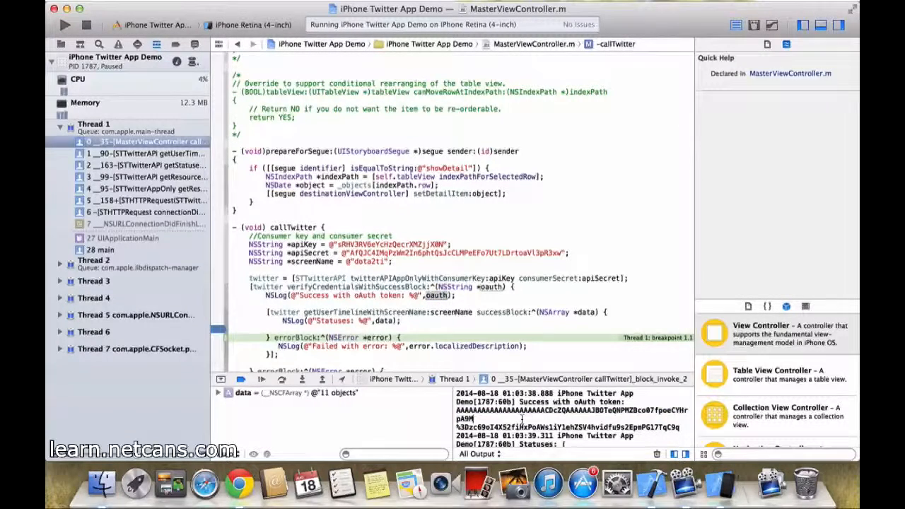
pyautogui.scroll(-3)
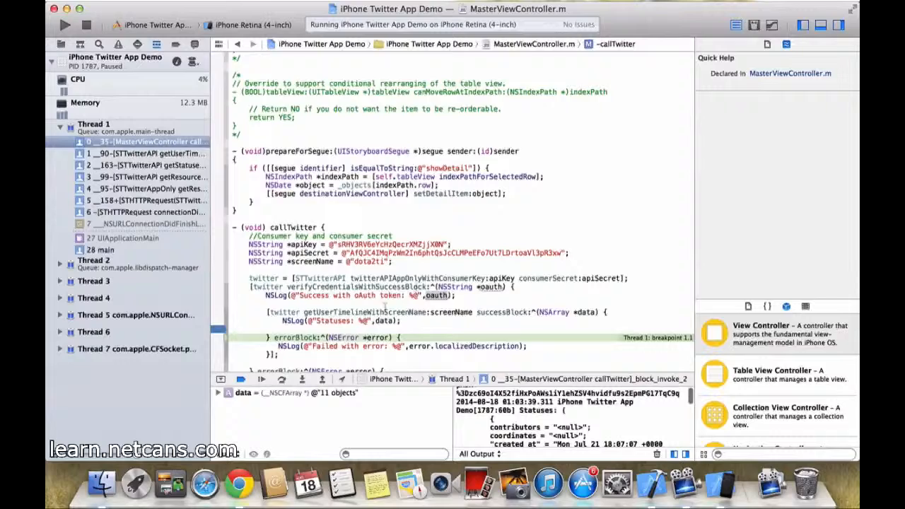
pyautogui.scroll(-3)
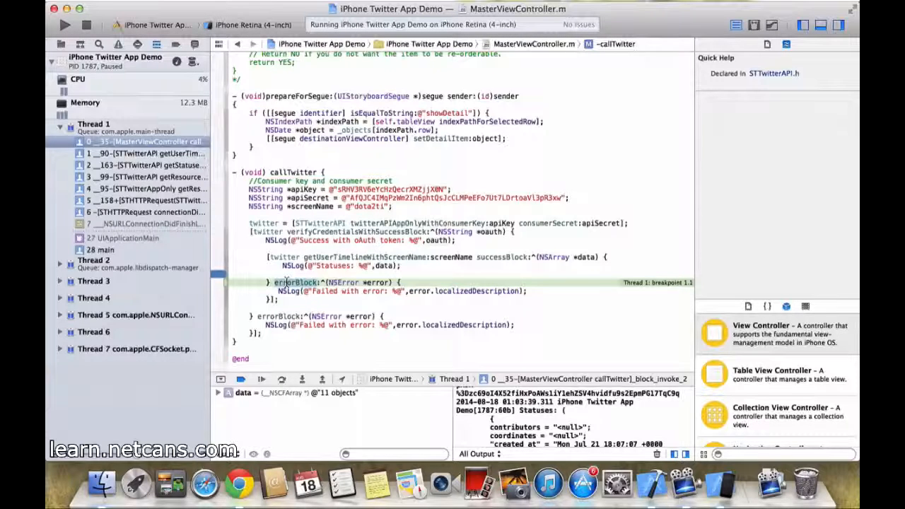
pyautogui.click(363, 265)
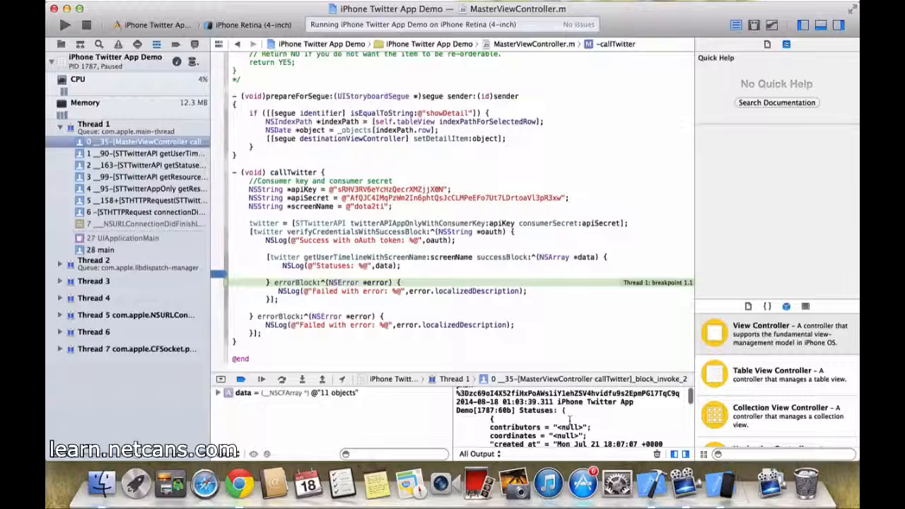
pyautogui.scroll(-3)
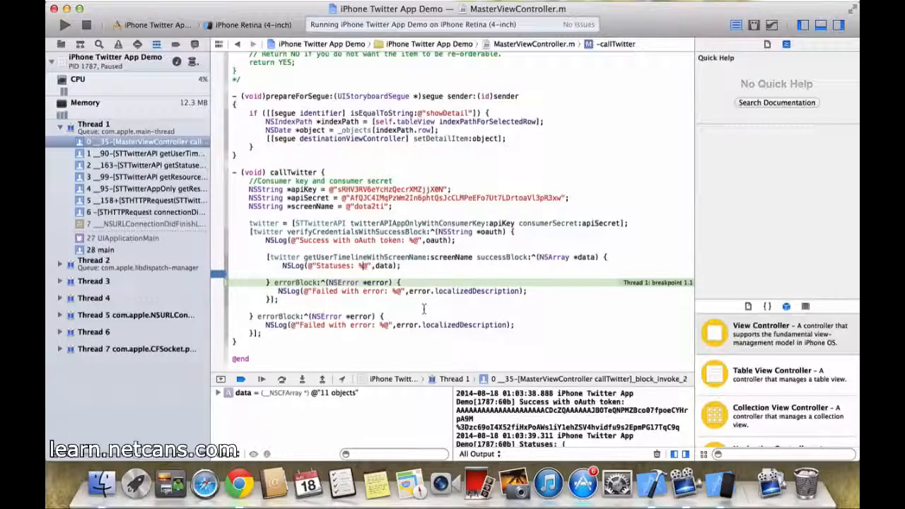
pyautogui.moveTo(239, 483)
pyautogui.write('twitch.tv/')
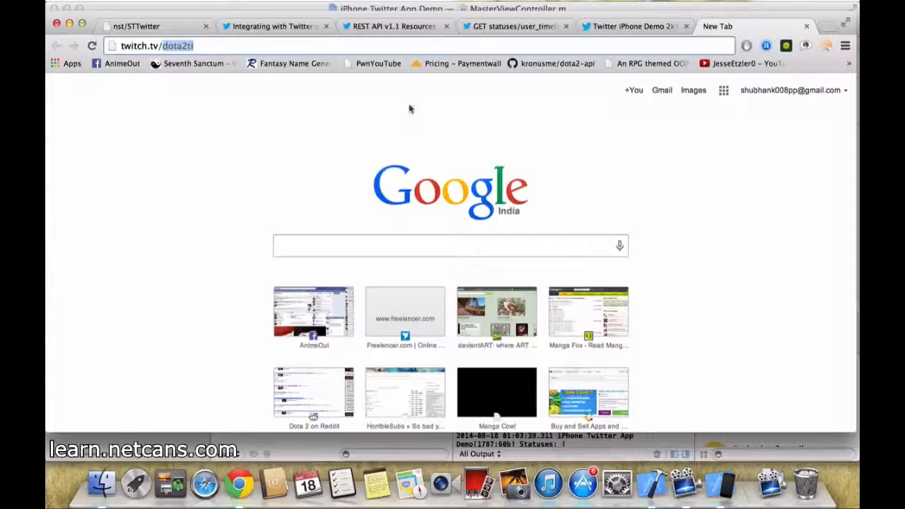
pyautogui.moveTo(654, 480)
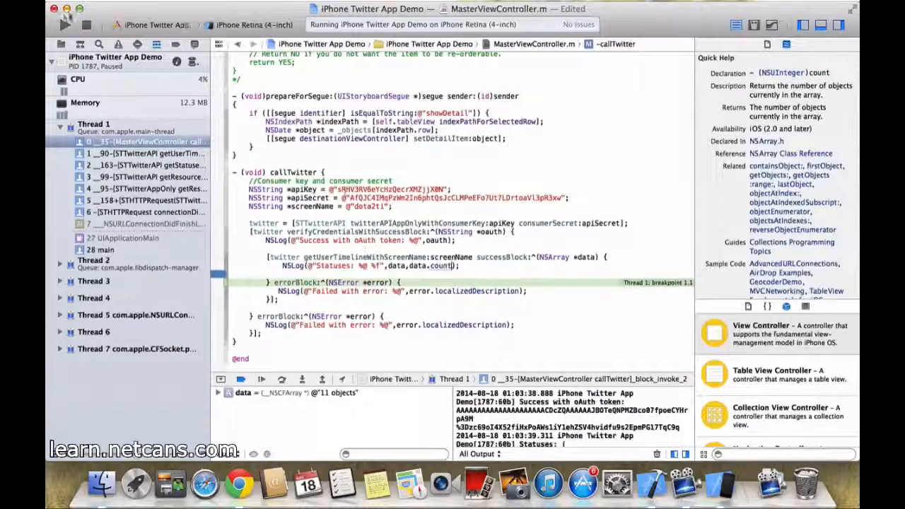
# Relaunch the app with the status-count log, stopping the instance already running.
pyautogui.click(62, 24)
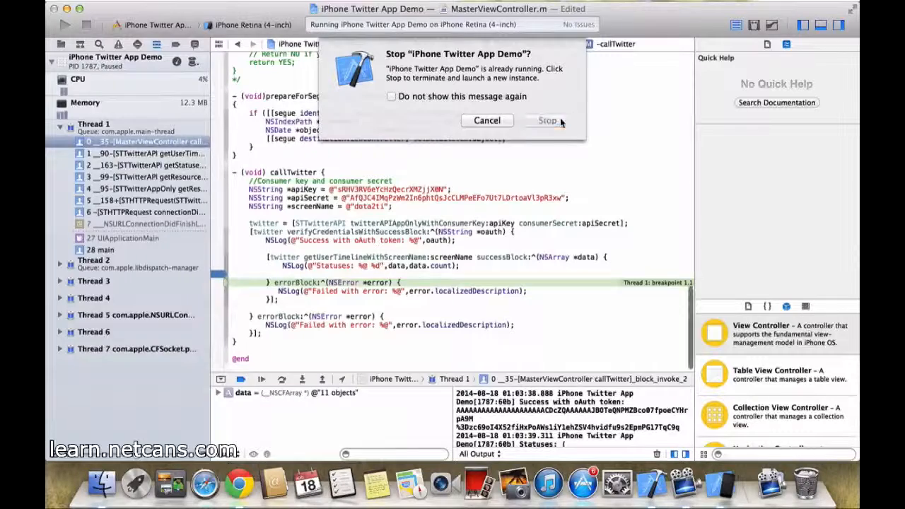
pyautogui.click(548, 120)
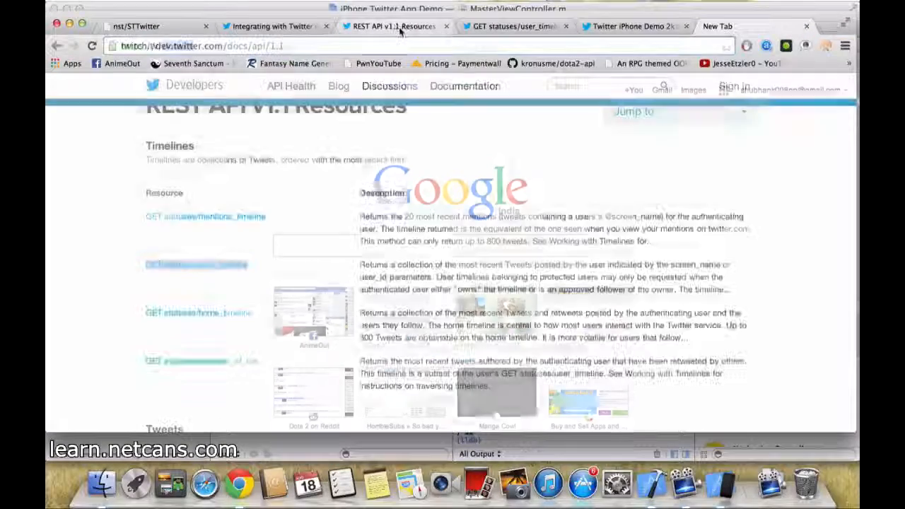
# Scroll through the GET statuses/user_timeline reference, then enter twitter.com/dota in the address bar.
pyautogui.click(513, 26)
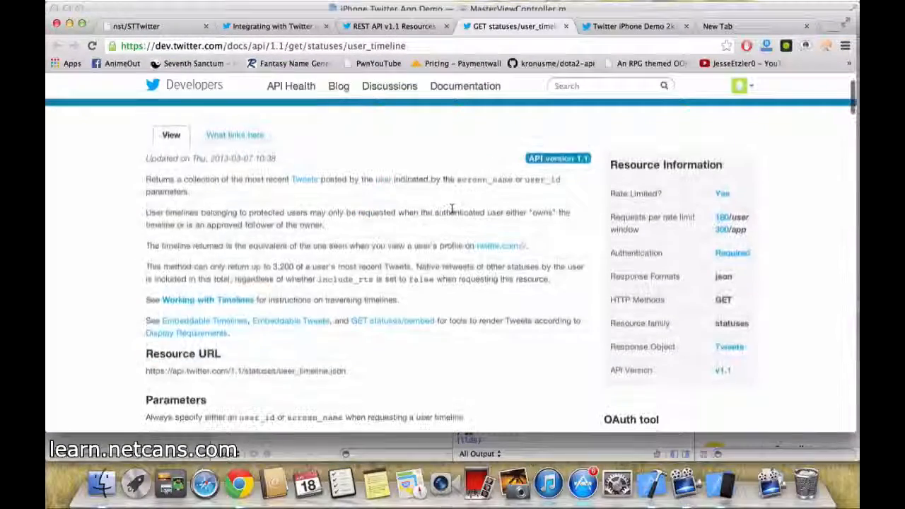
pyautogui.scroll(-3)
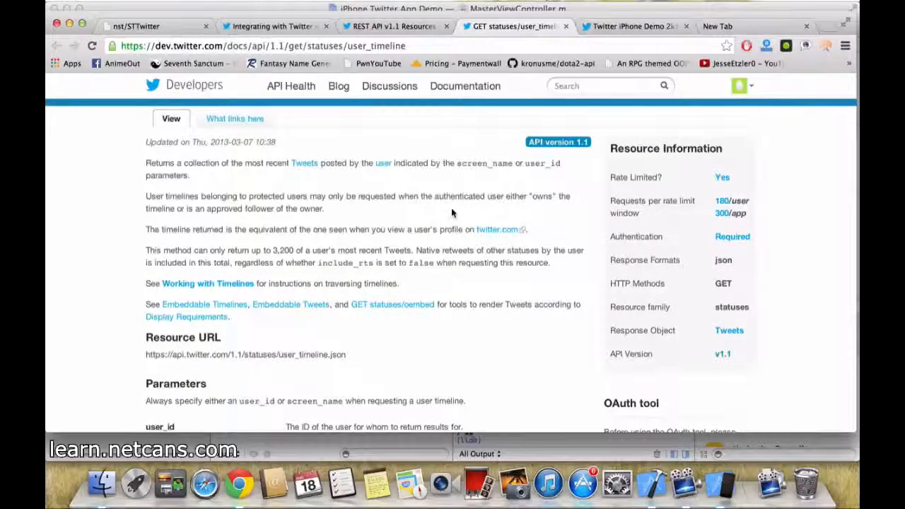
pyautogui.scroll(-3)
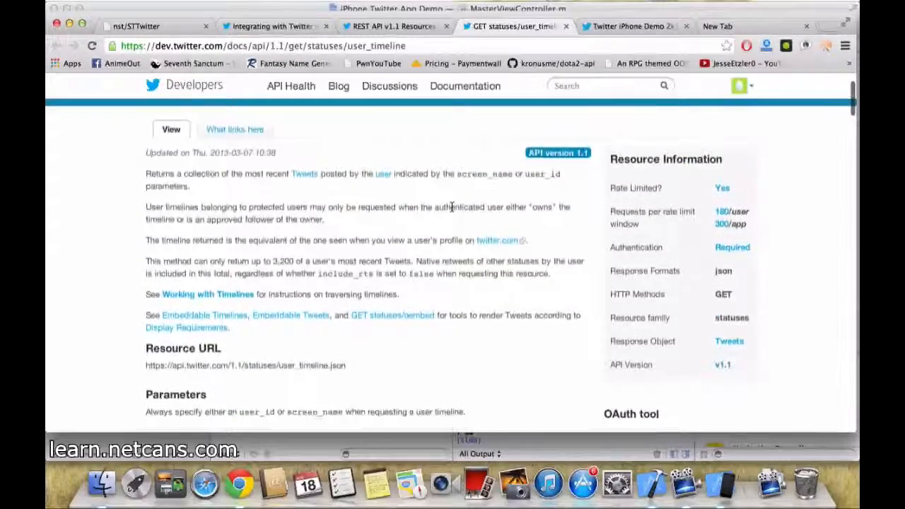
pyautogui.scroll(-3)
pyautogui.write('t')
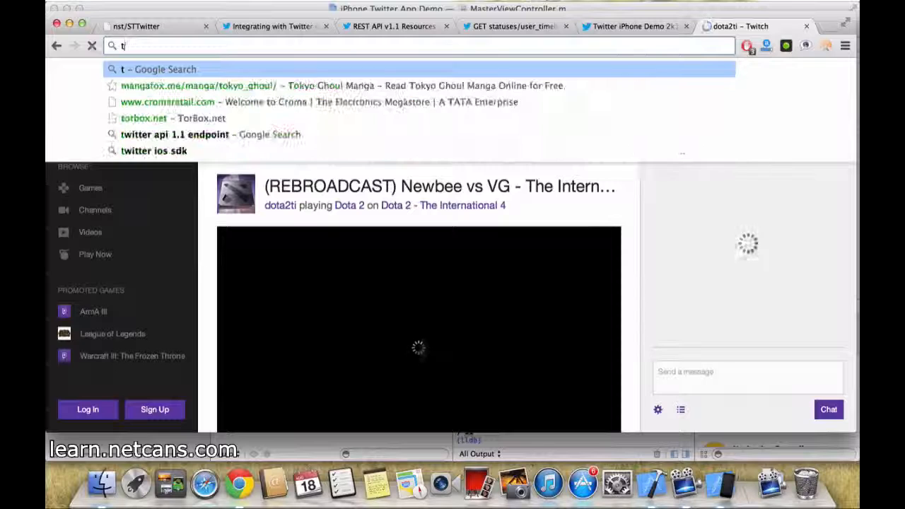
pyautogui.write('witter.com')
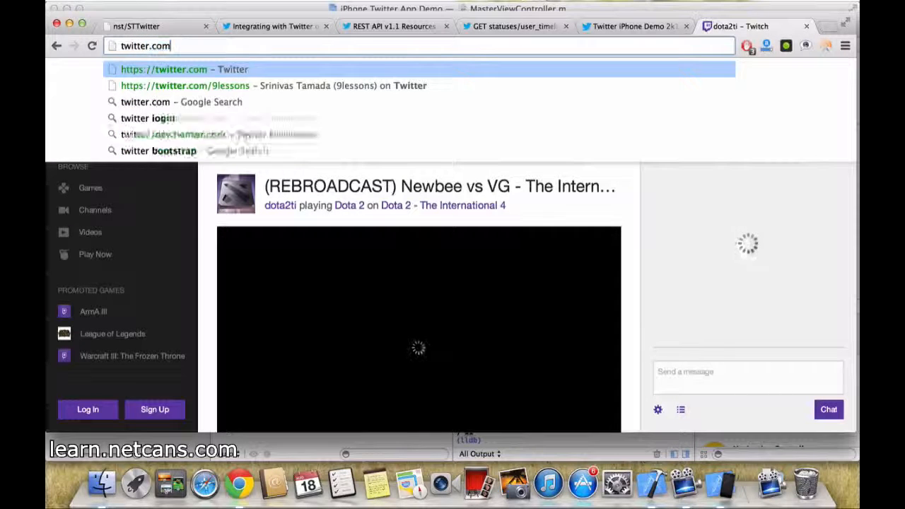
pyautogui.write('/dota')
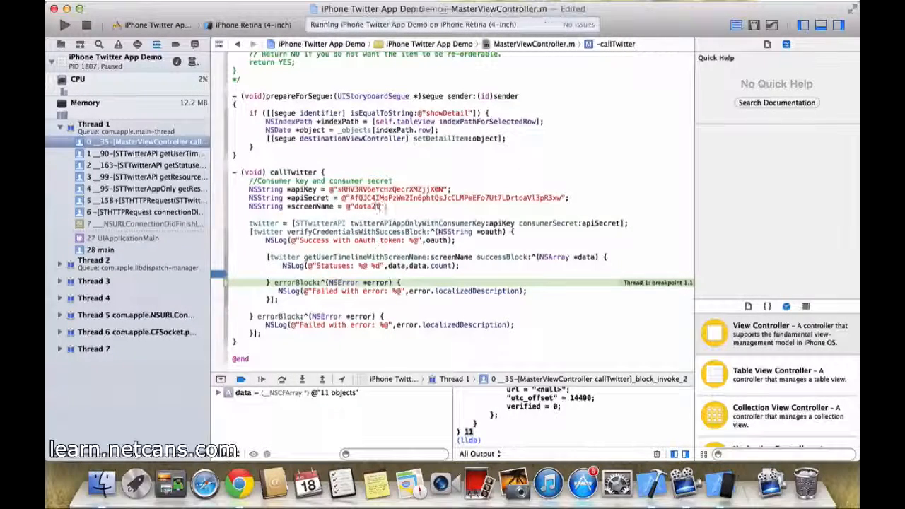
# Rerun the demo app with the dota2 screen name, stopping the running instance.
pyautogui.click(65, 25)
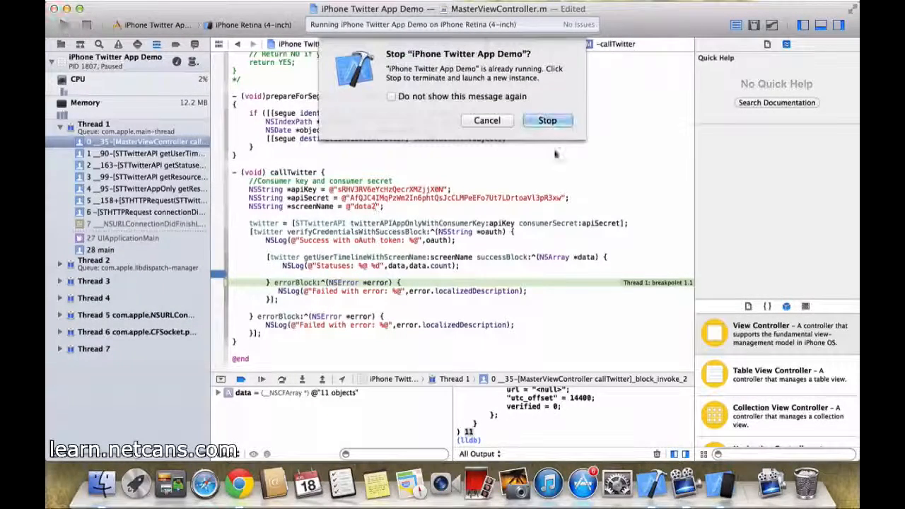
pyautogui.click(548, 120)
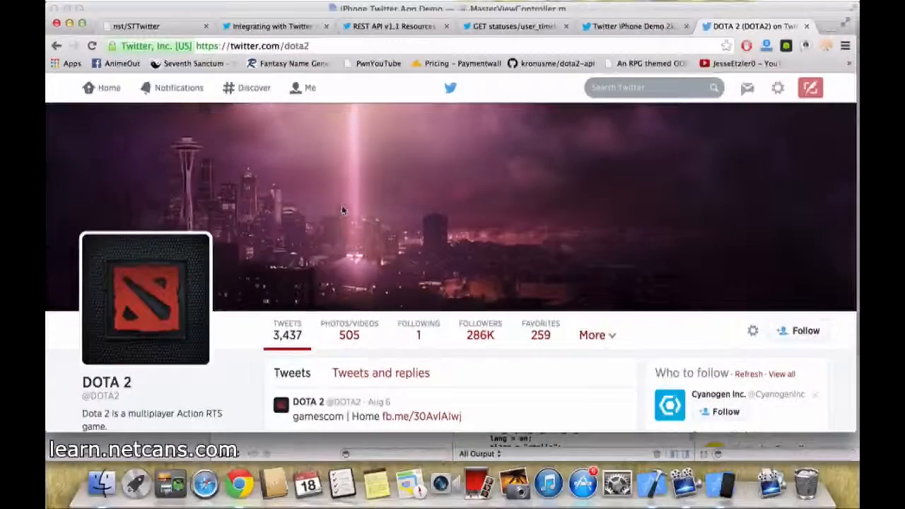
# Scroll the DOTA 2 profile's tweets, then return to the nst/STTwitter GitHub page.
pyautogui.scroll(-3)
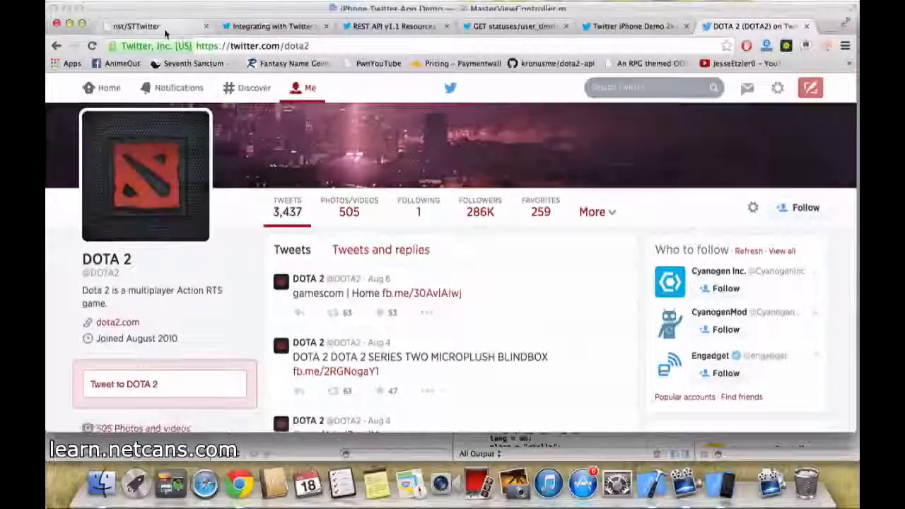
pyautogui.click(135, 26)
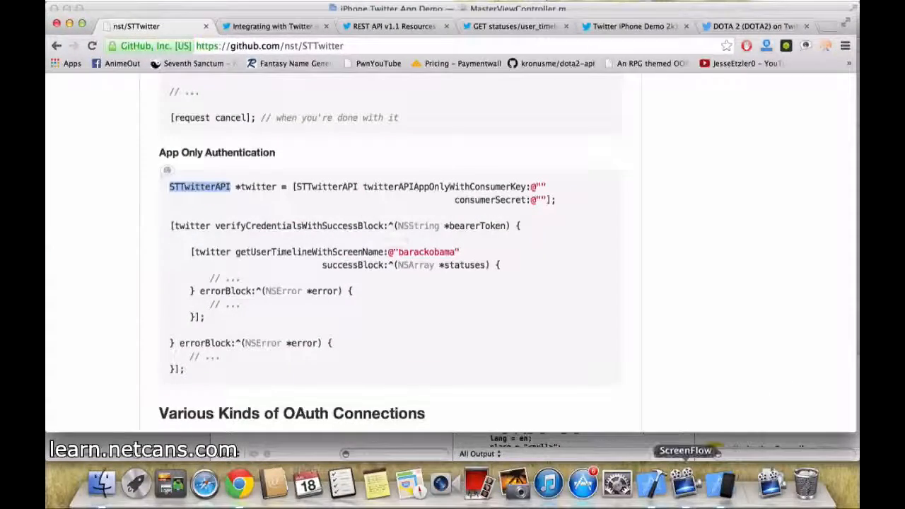